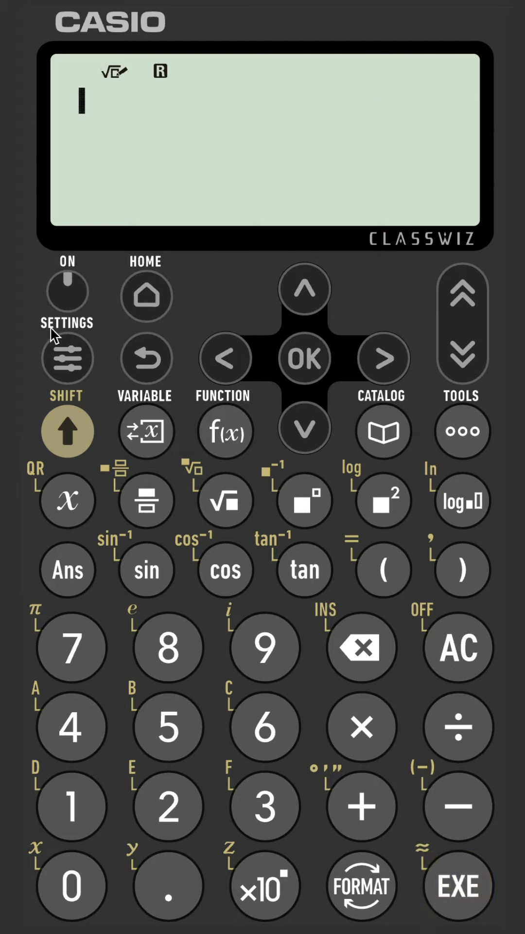
# Step: Open Settings, choose Calc Settings, and move the highlight down to Number Format
pyautogui.click(67, 358)
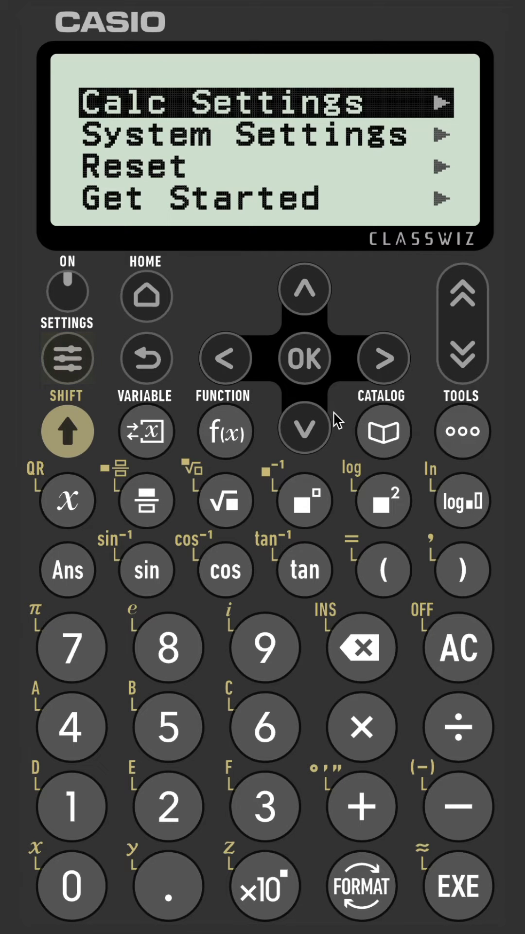
pyautogui.click(383, 358)
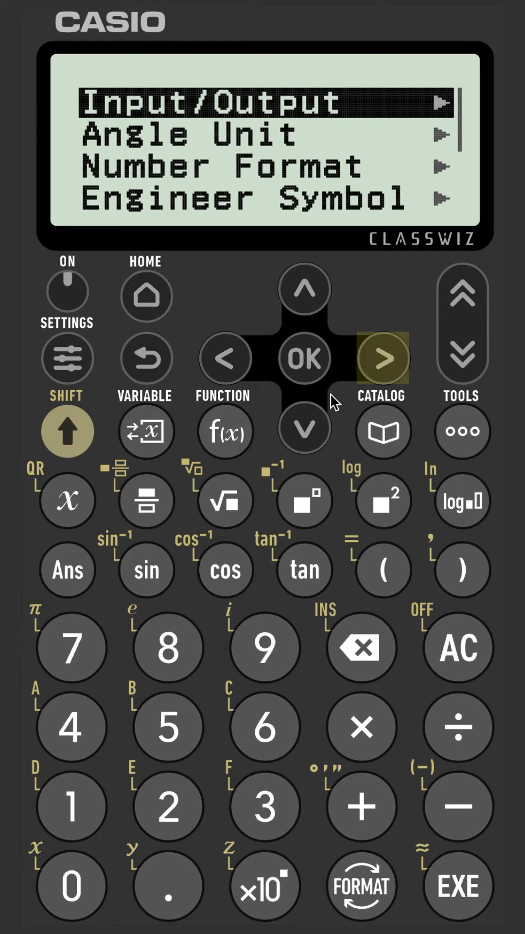
pyautogui.click(305, 427)
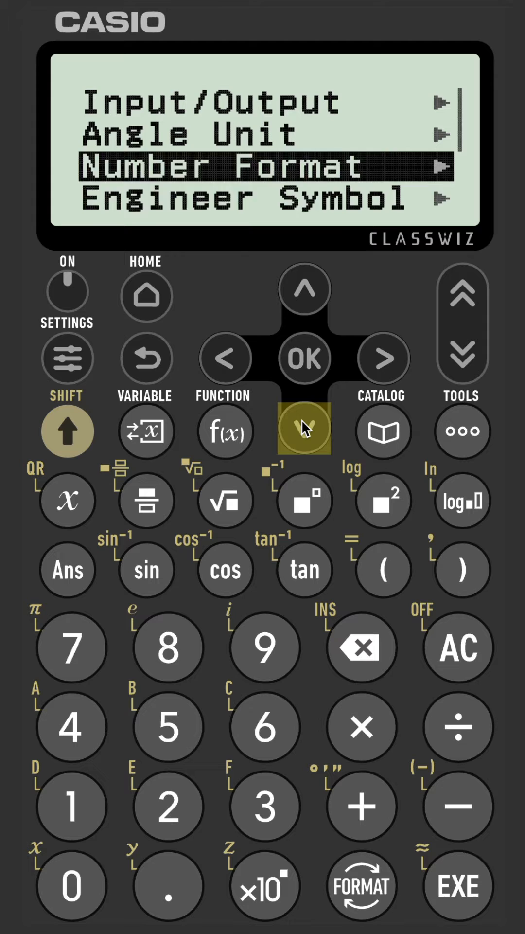
# Step: Set Fraction Result to Improper Fraction
pyautogui.click(304, 358)
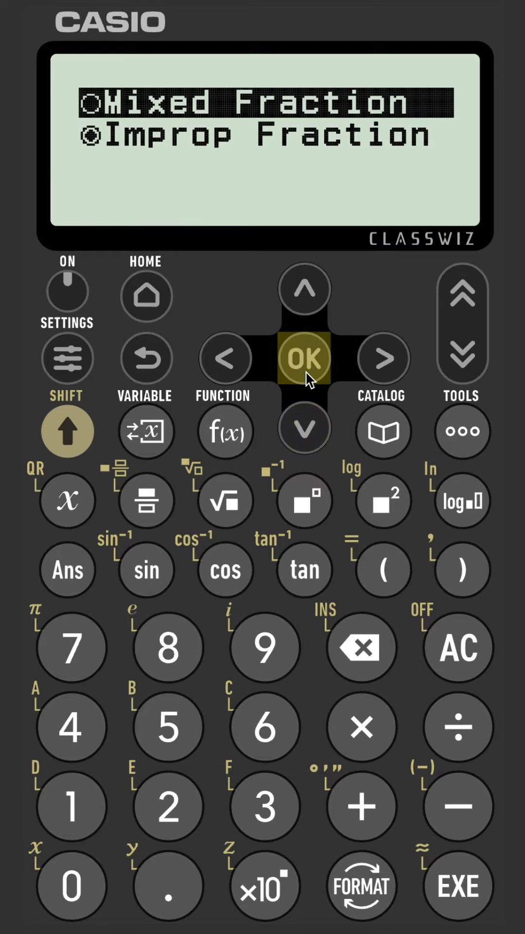
pyautogui.moveTo(305, 429)
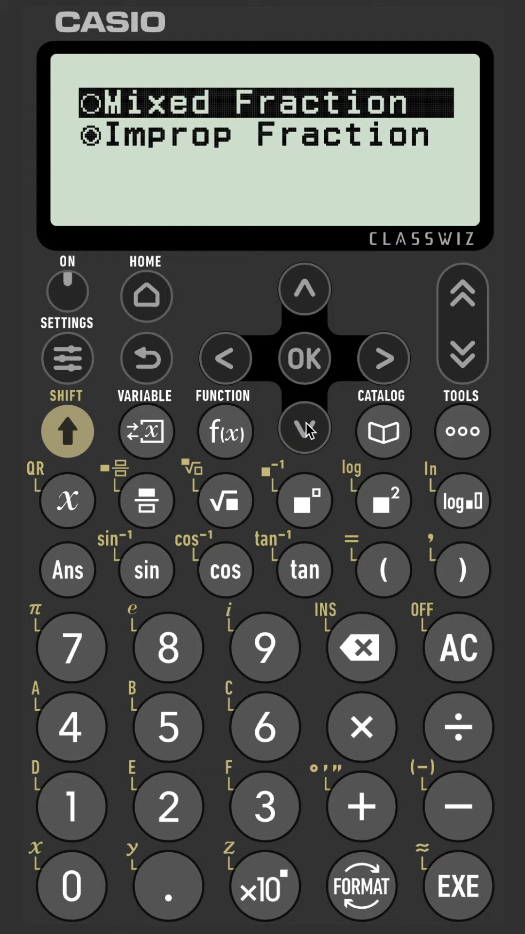
pyautogui.click(305, 429)
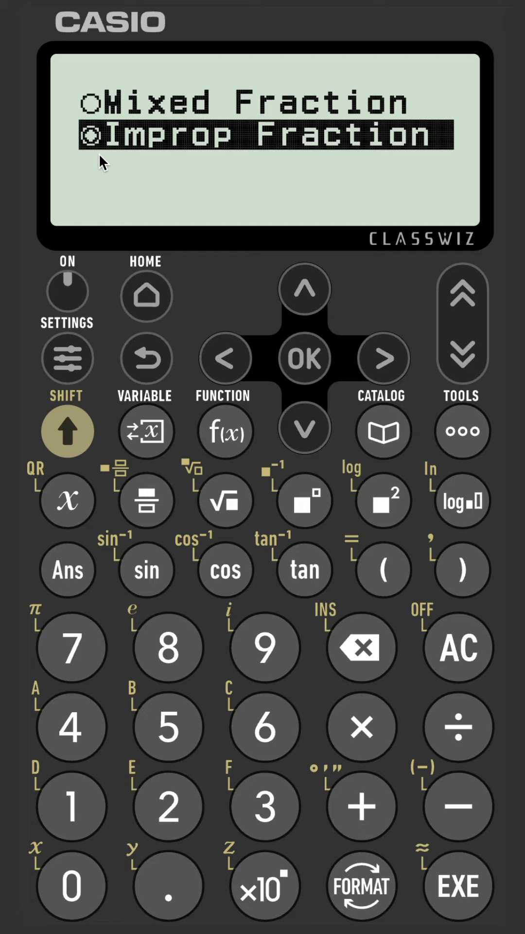
pyautogui.click(146, 358)
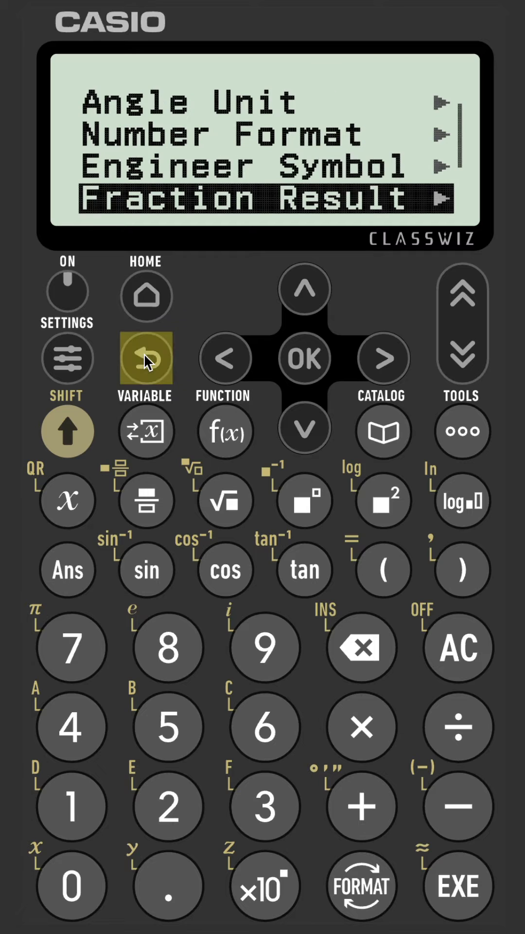
# Step: Exit Settings back to the empty calculation screen
pyautogui.click(146, 357)
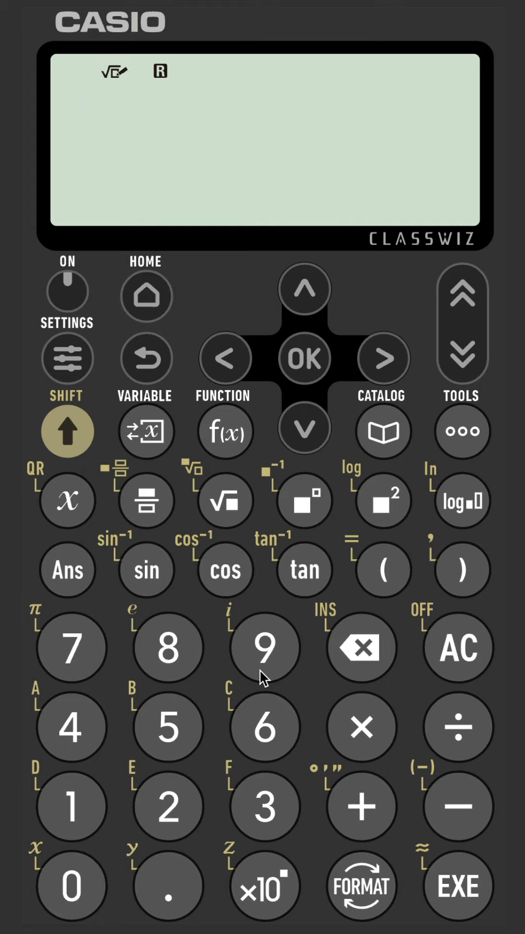
# Step: Enter the mixed fraction 9 3/5 and evaluate it to get 48/5
pyautogui.click(264, 648)
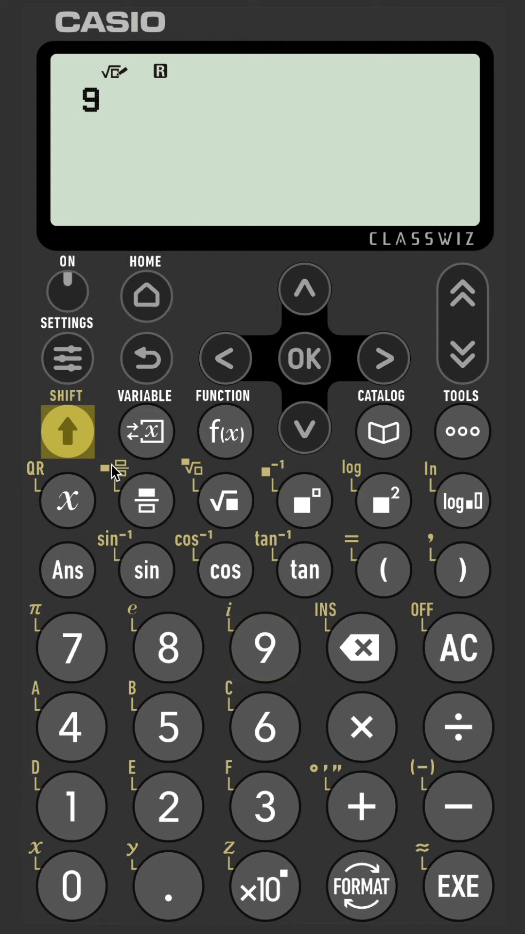
pyautogui.click(146, 500)
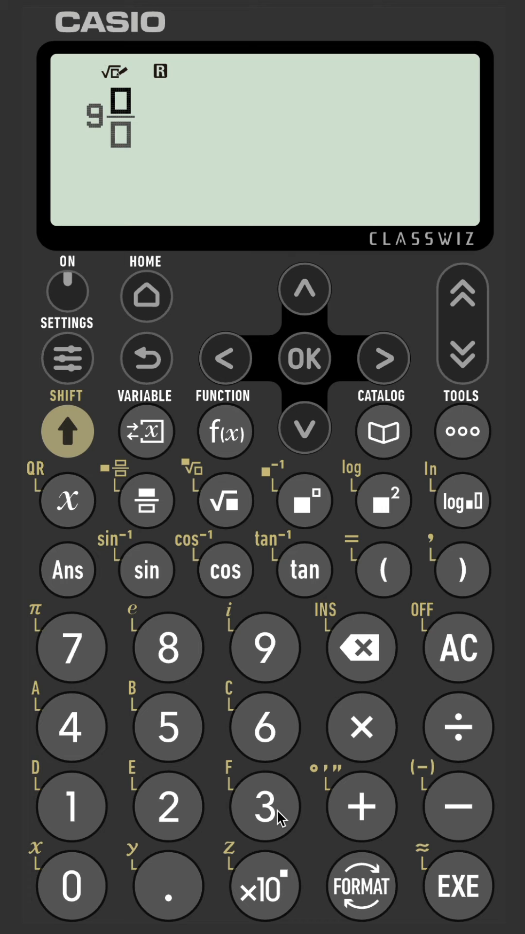
pyautogui.click(304, 429)
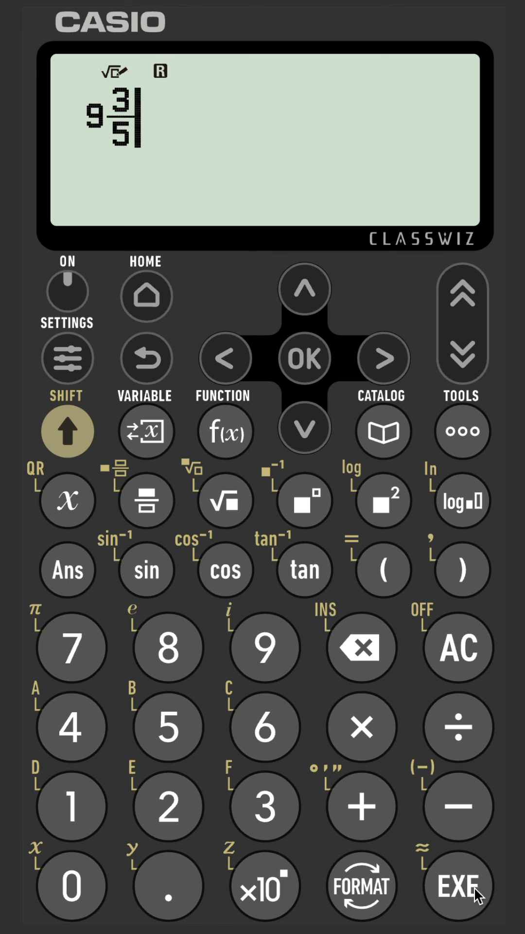
pyautogui.click(456, 884)
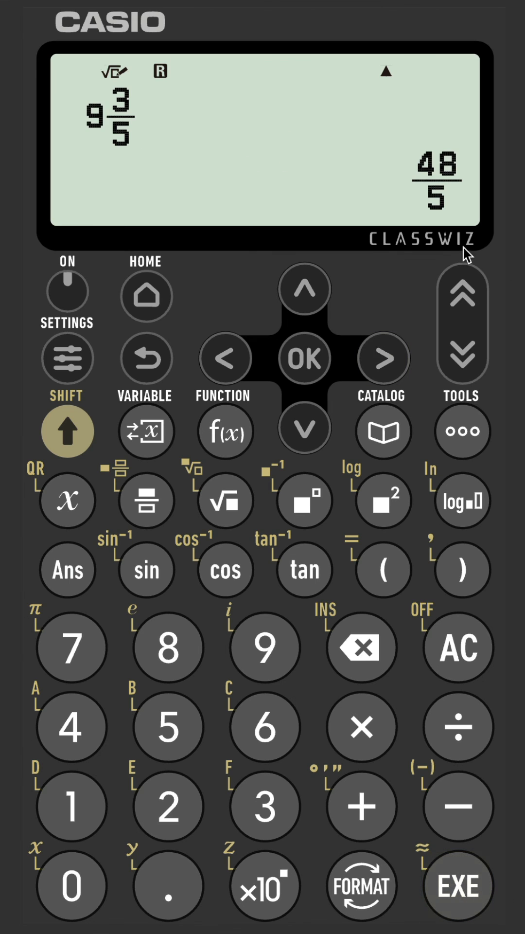
pyautogui.moveTo(438, 220)
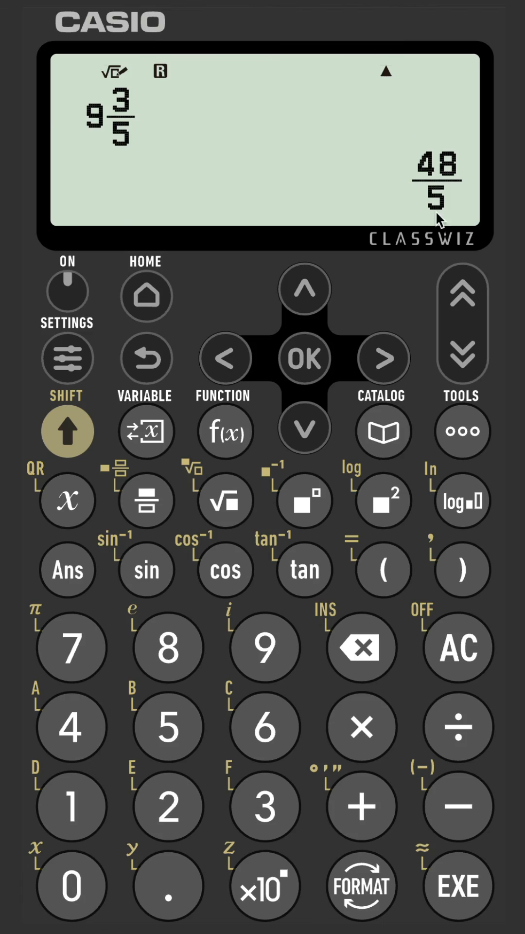